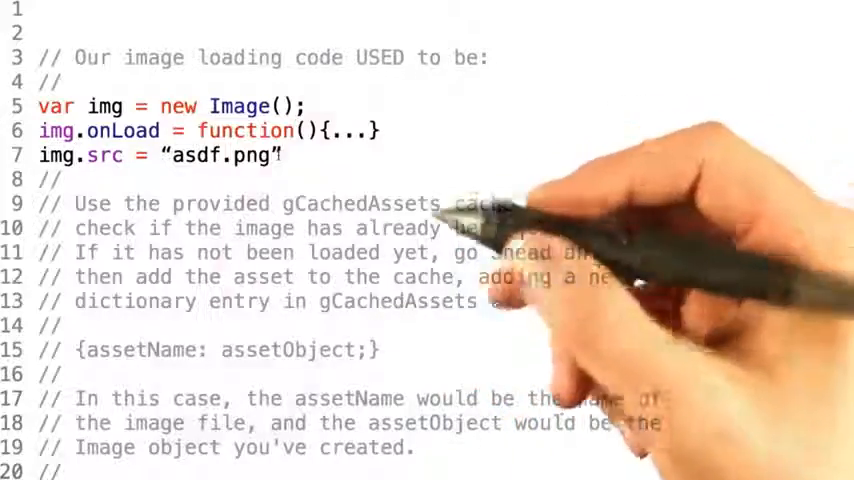
{"action": "scroll", "scroll_direction": "down", "scroll_amount": 3}
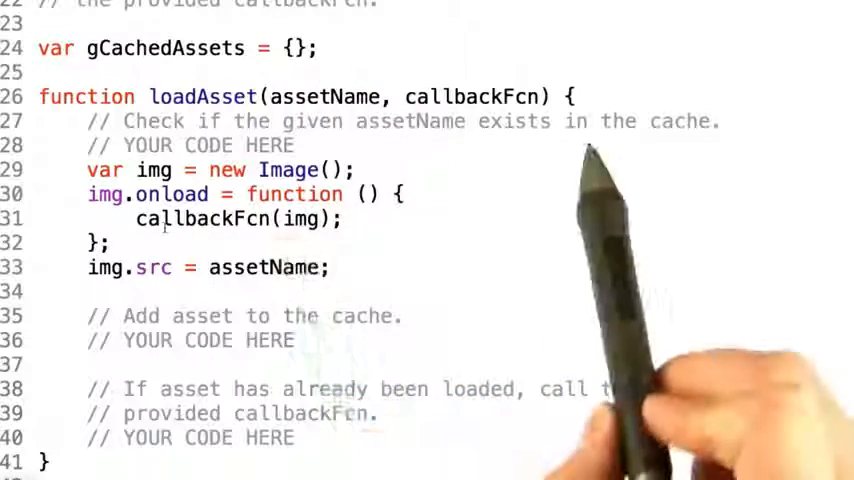
{"action": "mouse_move", "coordinate": [500, 450]}
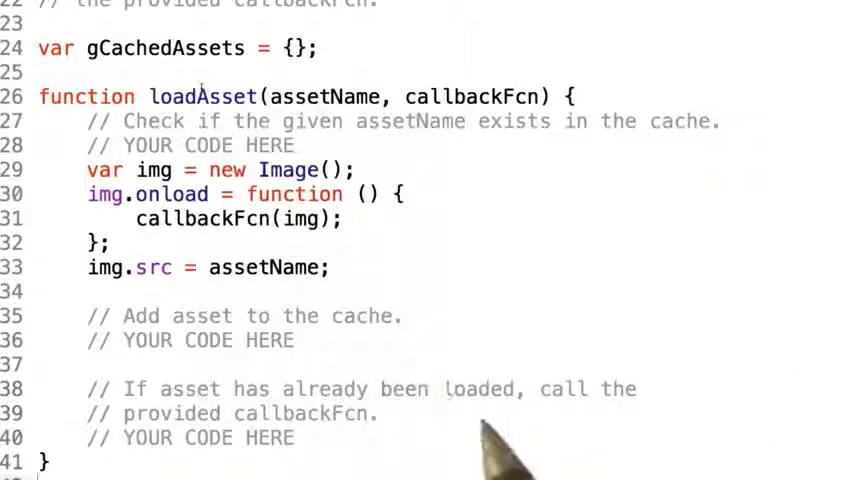